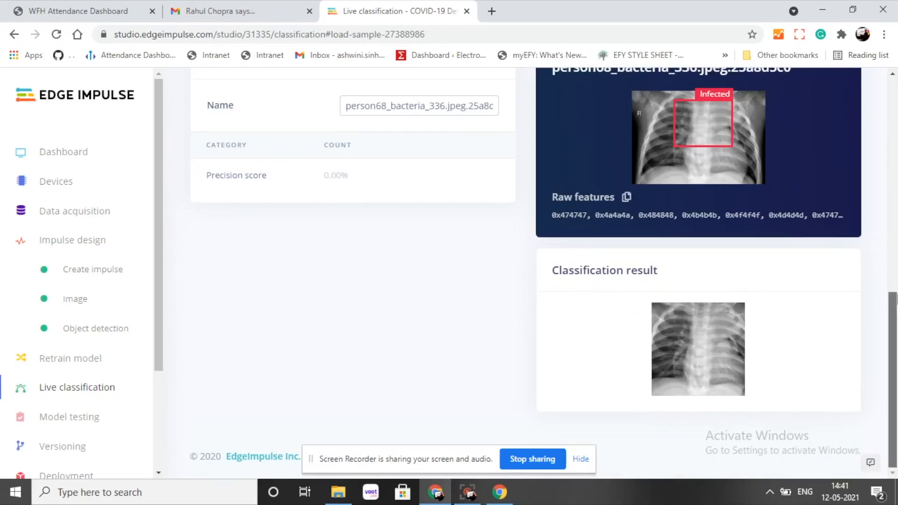
scroll("up", 3)
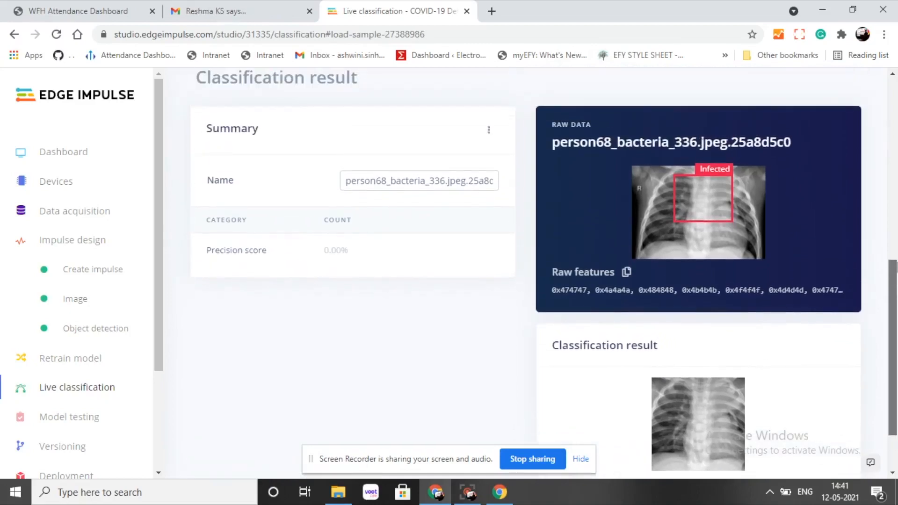